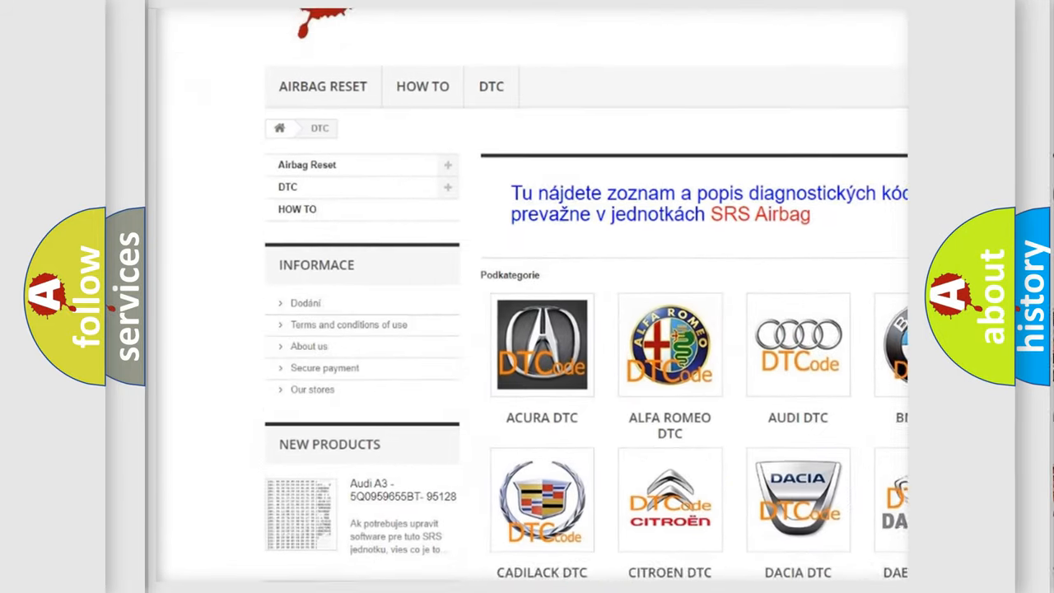
pyautogui.scroll(-3)
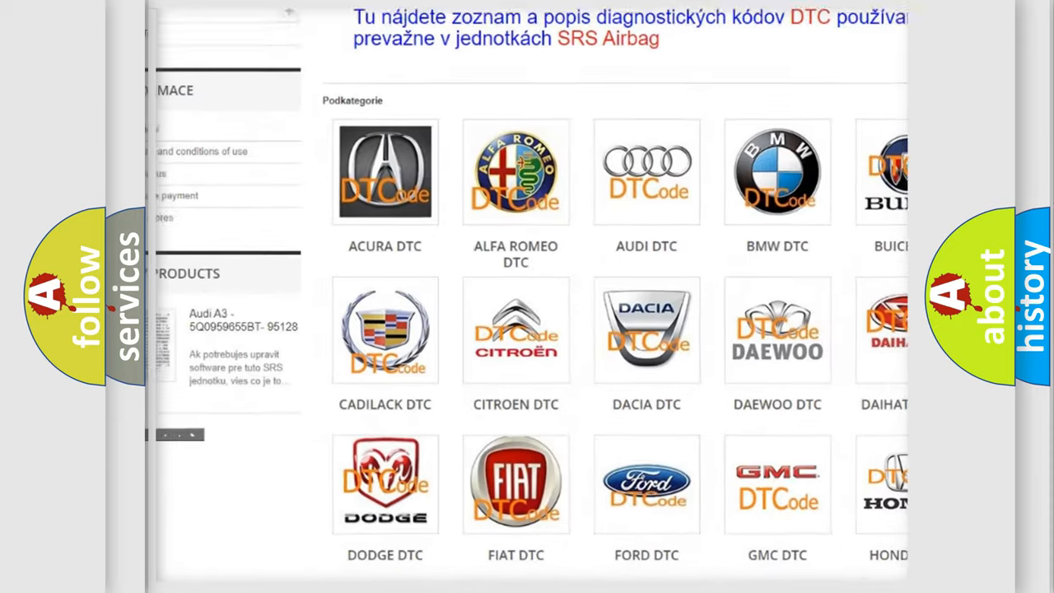
pyautogui.scroll(-3)
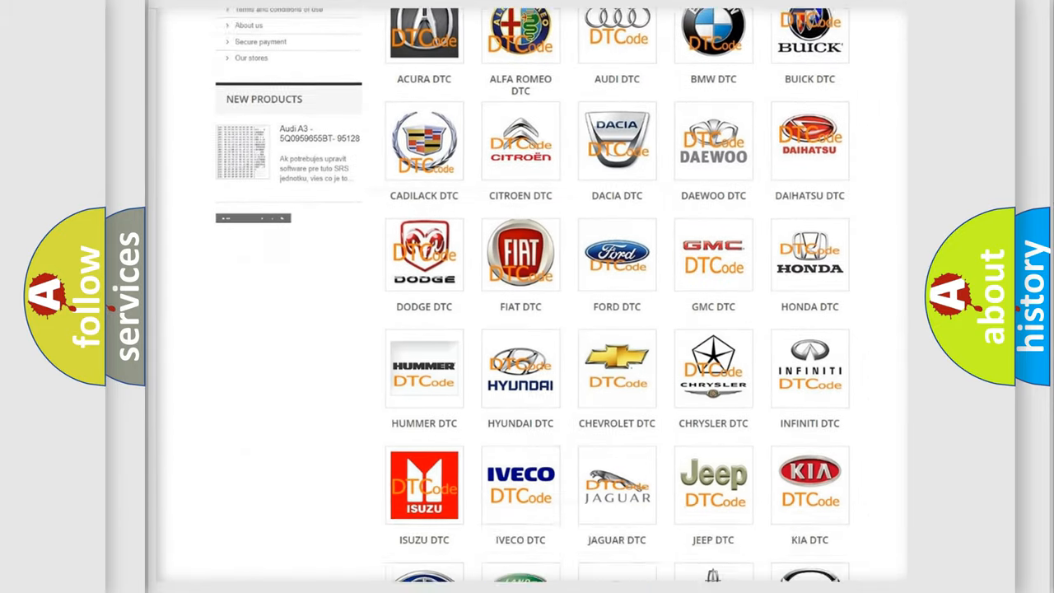
pyautogui.scroll(-3)
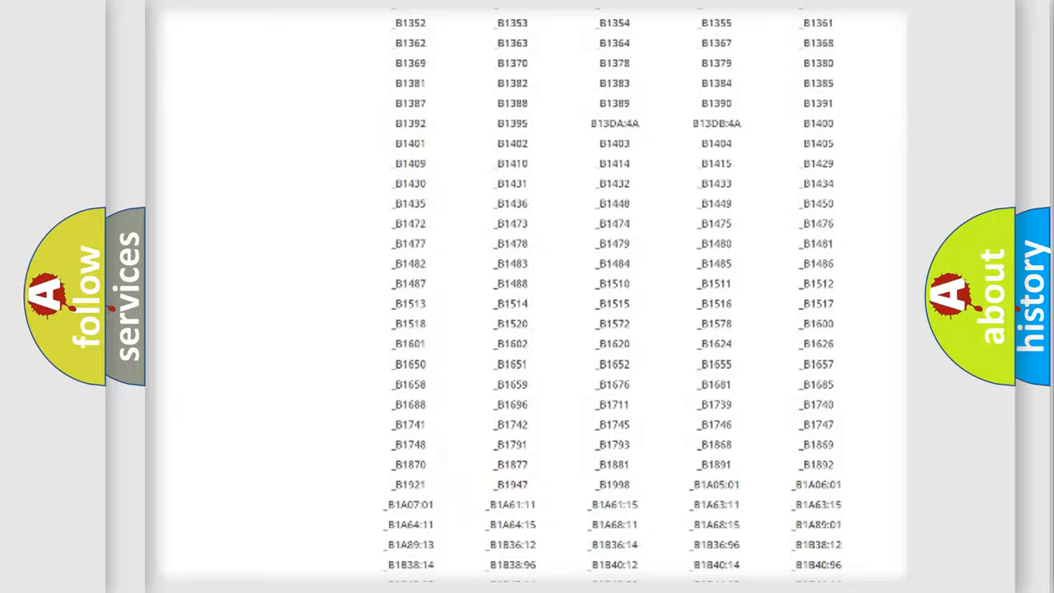
pyautogui.scroll(3)
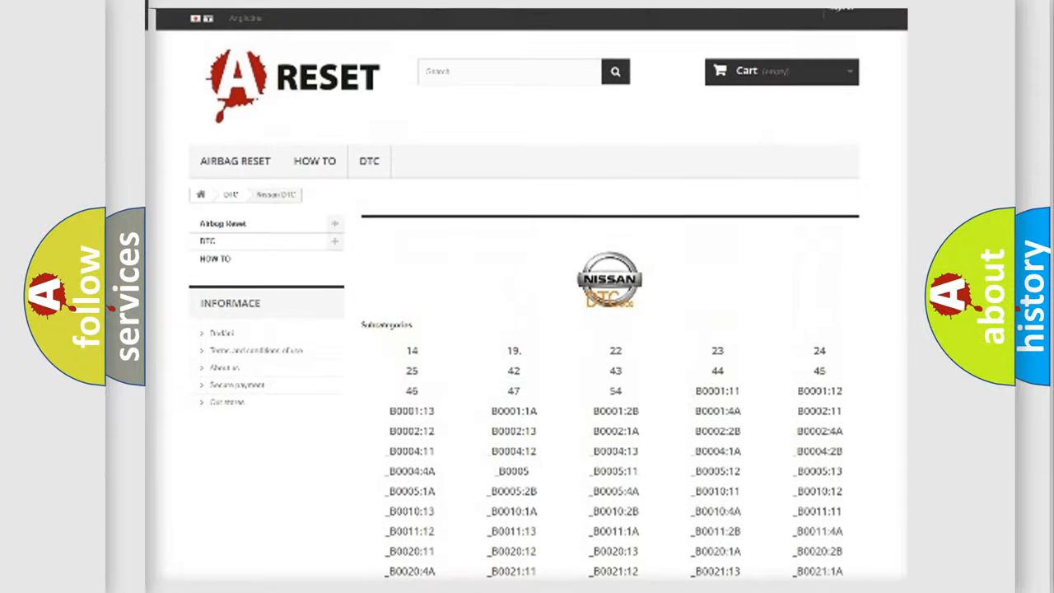